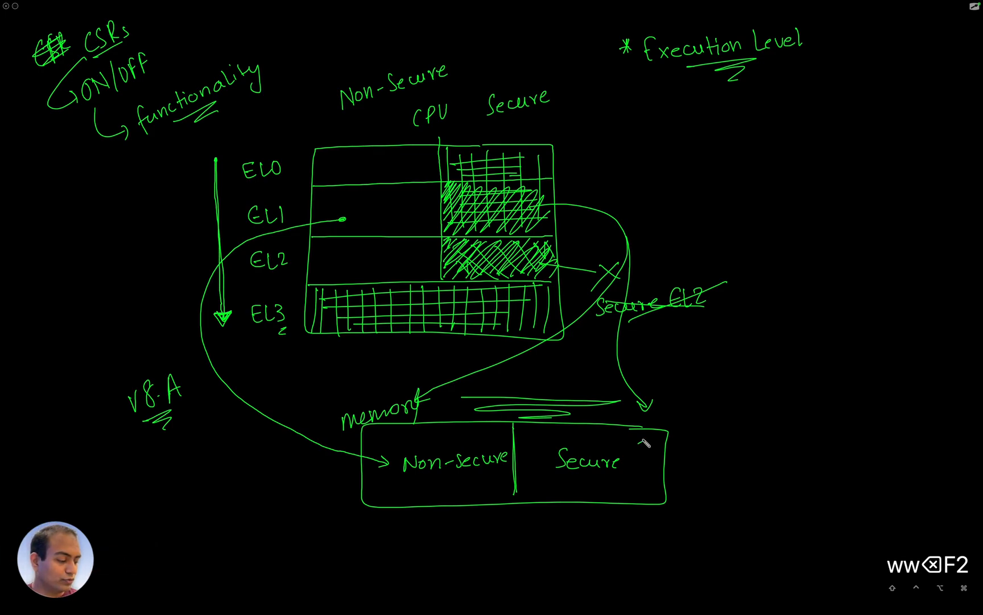
# - Fill the Secure half of the memory rectangle with small hand-drawn circles
pyautogui.moveTo(532, 445); pyautogui.dragTo(639, 445)
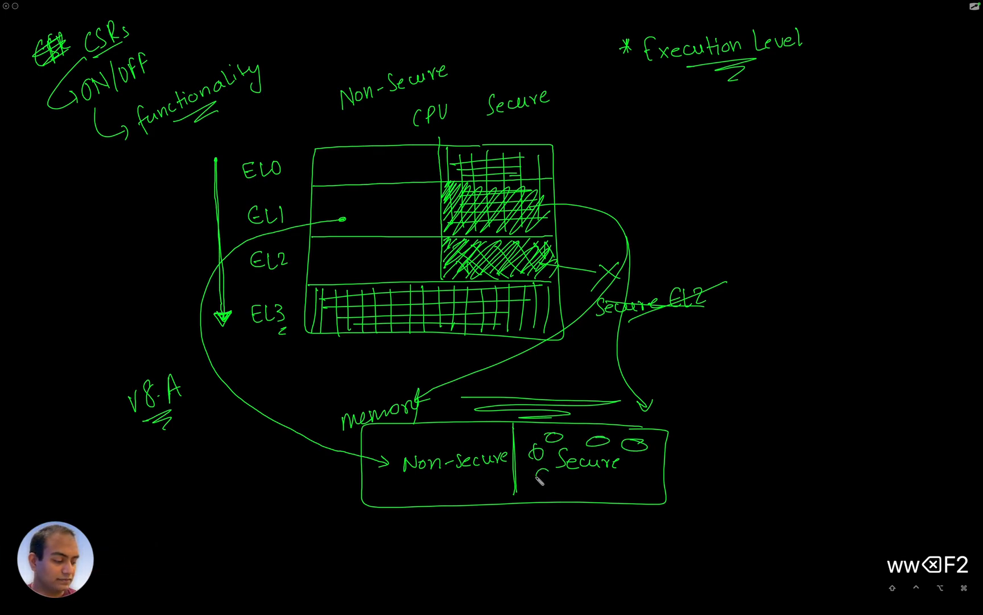
pyautogui.moveTo(539, 477); pyautogui.dragTo(640, 477)
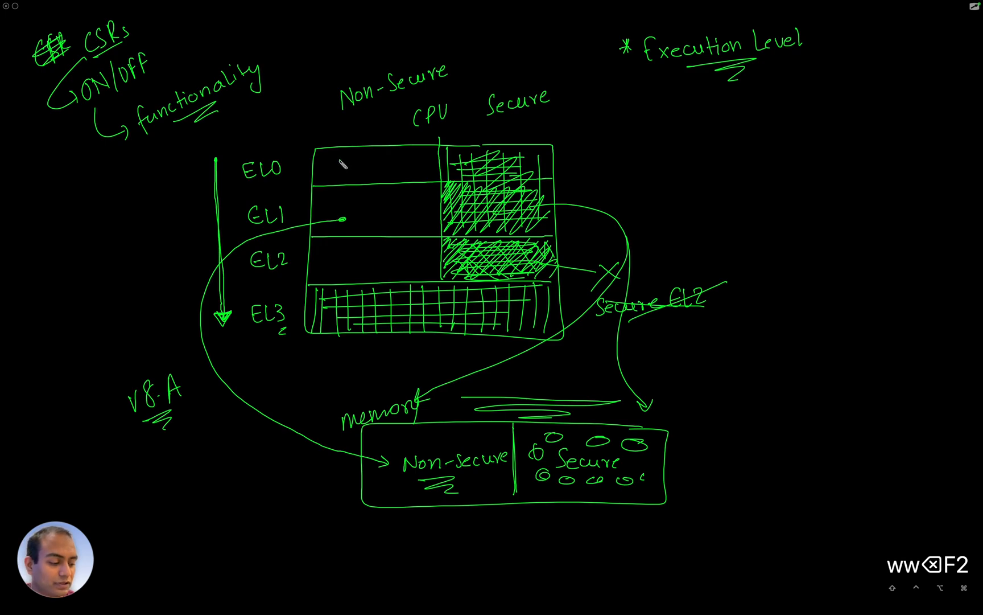
# - Handwrite 'APP' in the non-secure EL0 cell and circle it
pyautogui.write('APP')
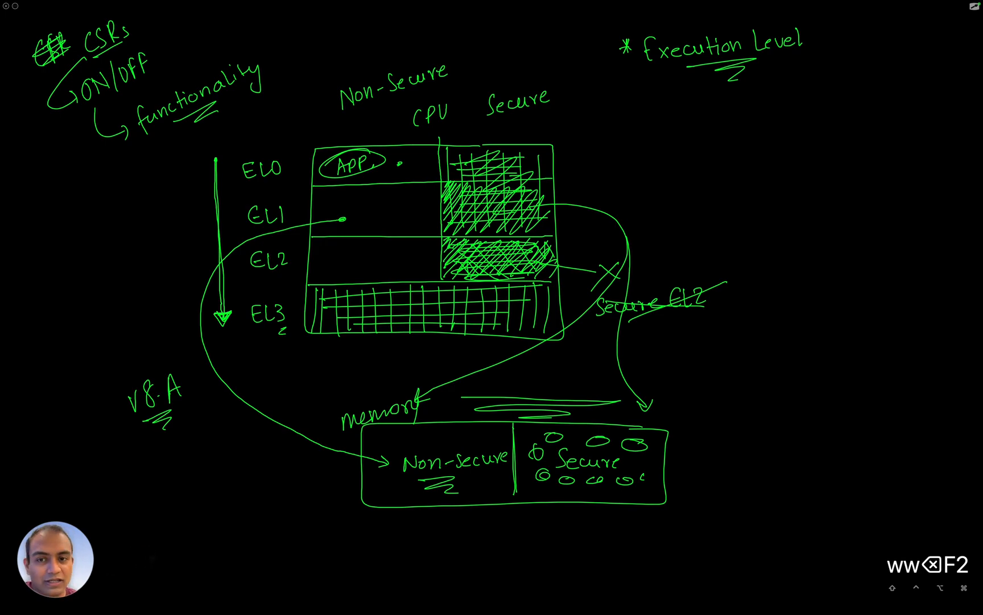
# - Handwrite 'Android, Linux' in the non-secure EL1 cell and box the label
pyautogui.write('Android')
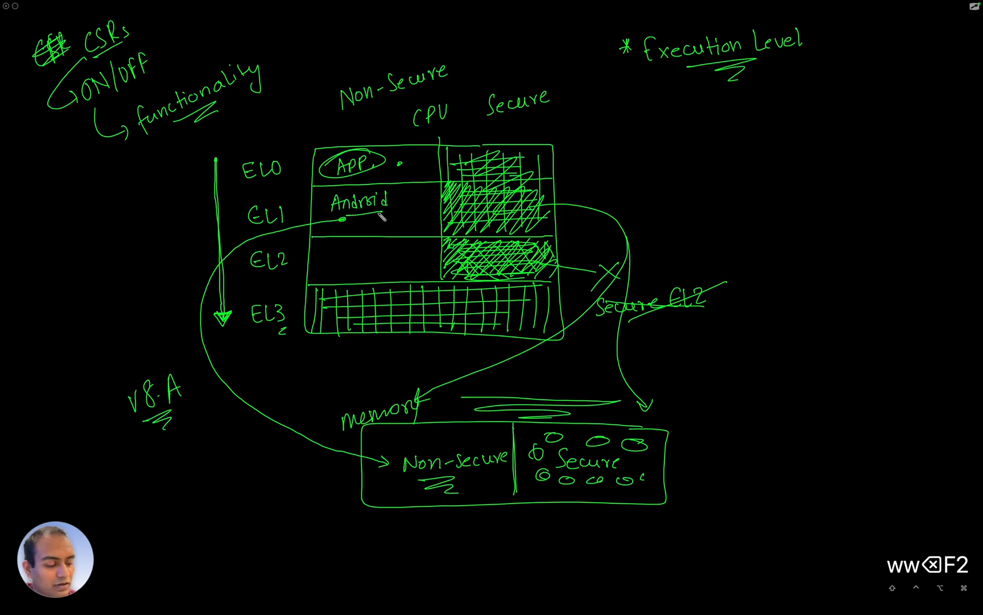
pyautogui.write(', lib')
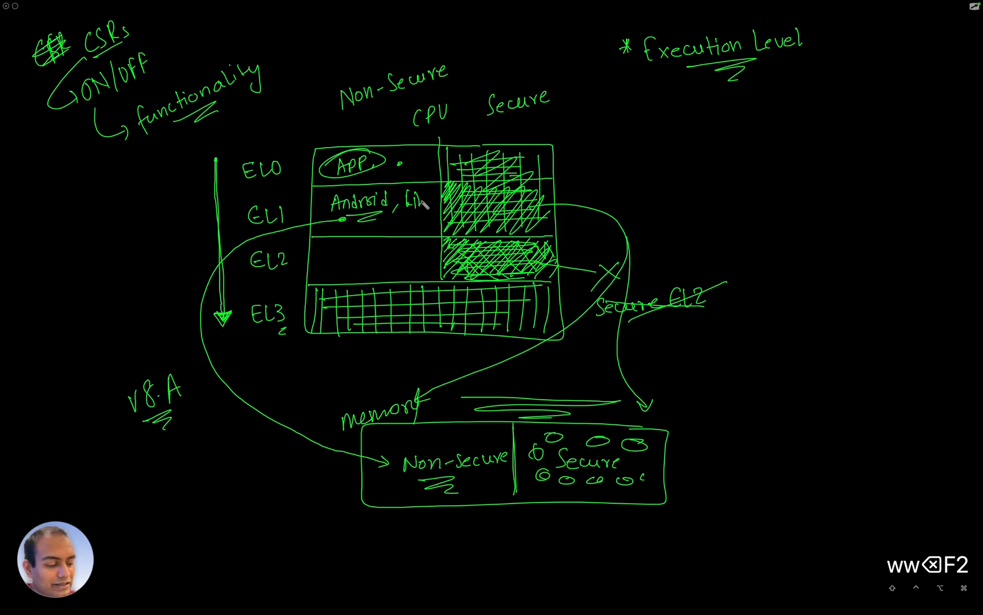
pyautogui.write('Linux')
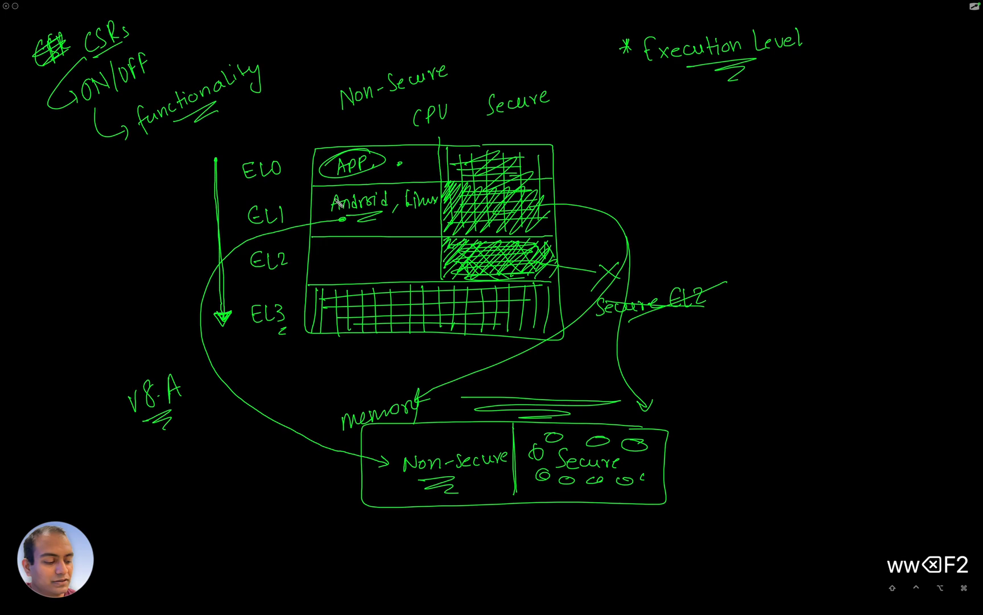
pyautogui.moveTo(323, 186); pyautogui.dragTo(436, 216)
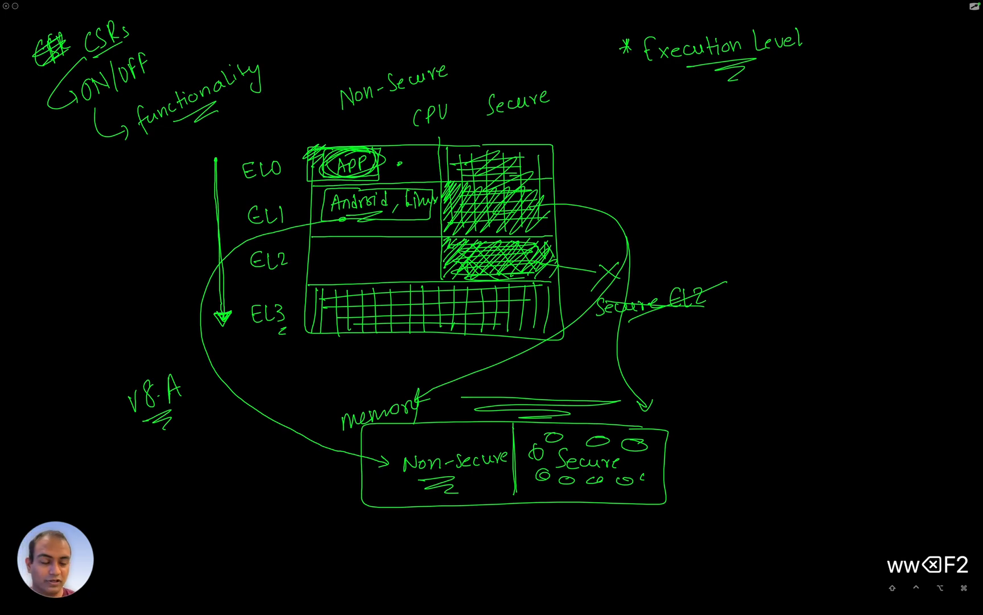
# - Handwrite 'Hypervisor' in the non-secure EL2 cell and circle the OS and hypervisor labels
pyautogui.moveTo(295, 220); pyautogui.dragTo(307, 262)
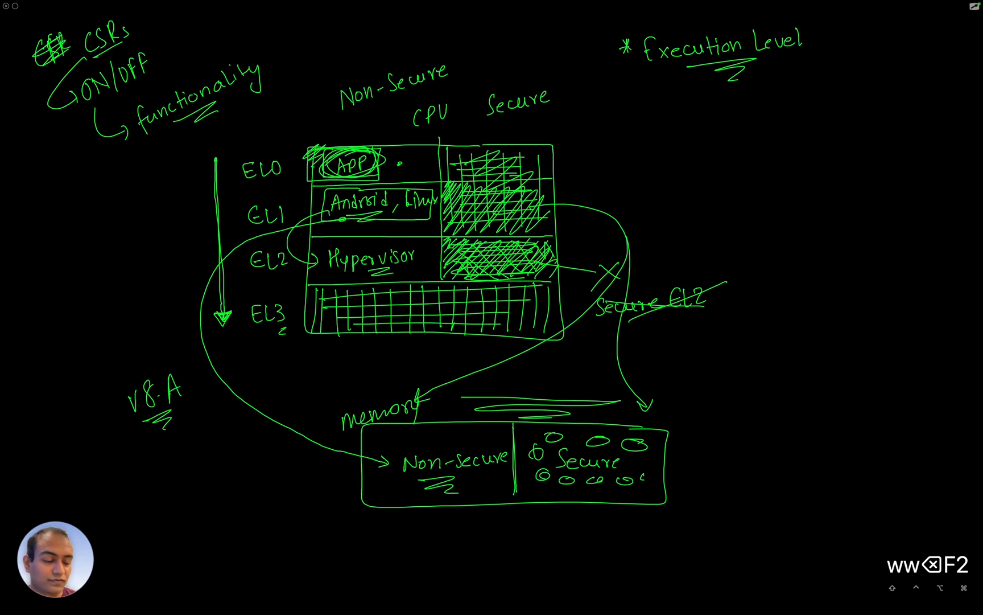
pyautogui.moveTo(314, 257); pyautogui.dragTo(427, 257)
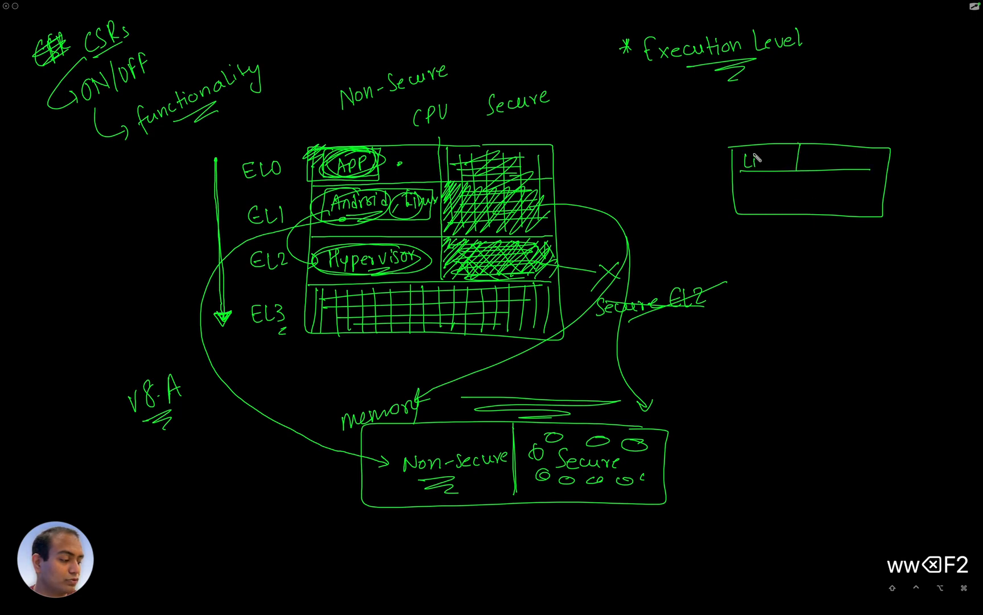
# - Label the side diagram's two columns 'Linux' and the row beneath them 'Hyper'
pyautogui.write('Linux')
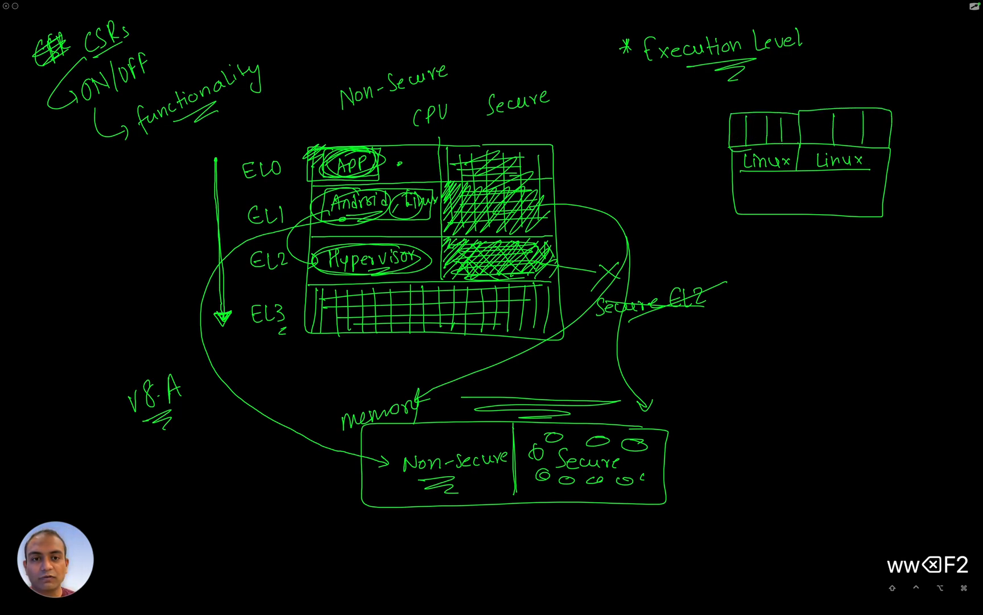
pyautogui.write('Hyper')
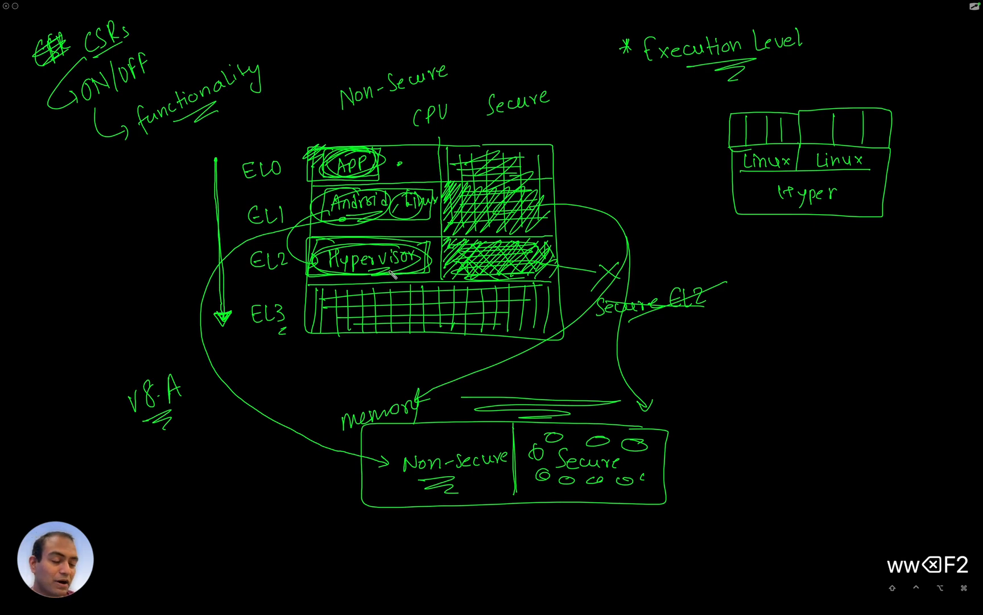
pyautogui.moveTo(315, 307)
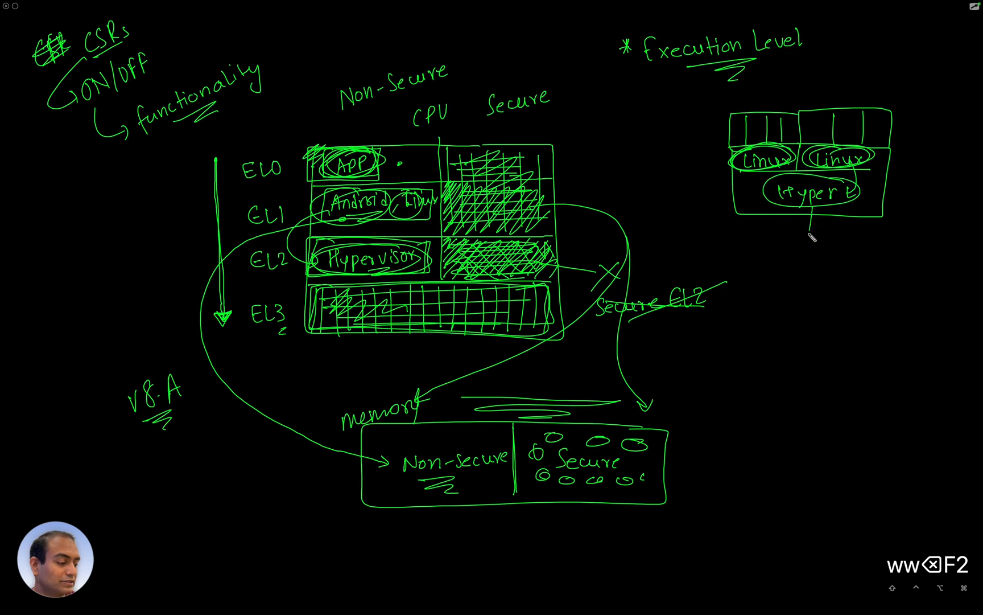
# - Draw an arrow from the hypervisor down to a new box labelled 'EL3'
pyautogui.moveTo(809, 213); pyautogui.dragTo(809, 257)
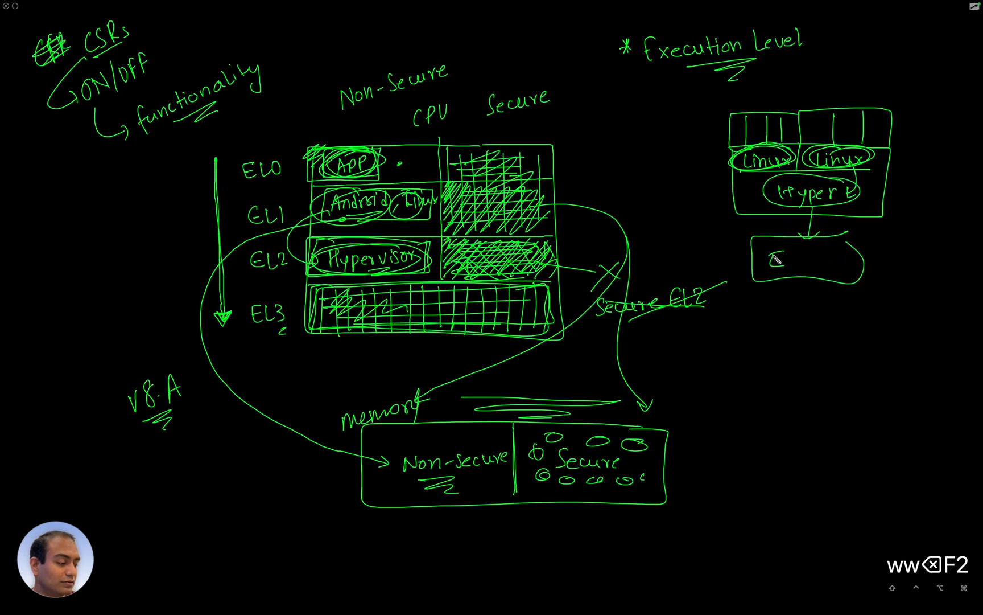
pyautogui.write('EL3')
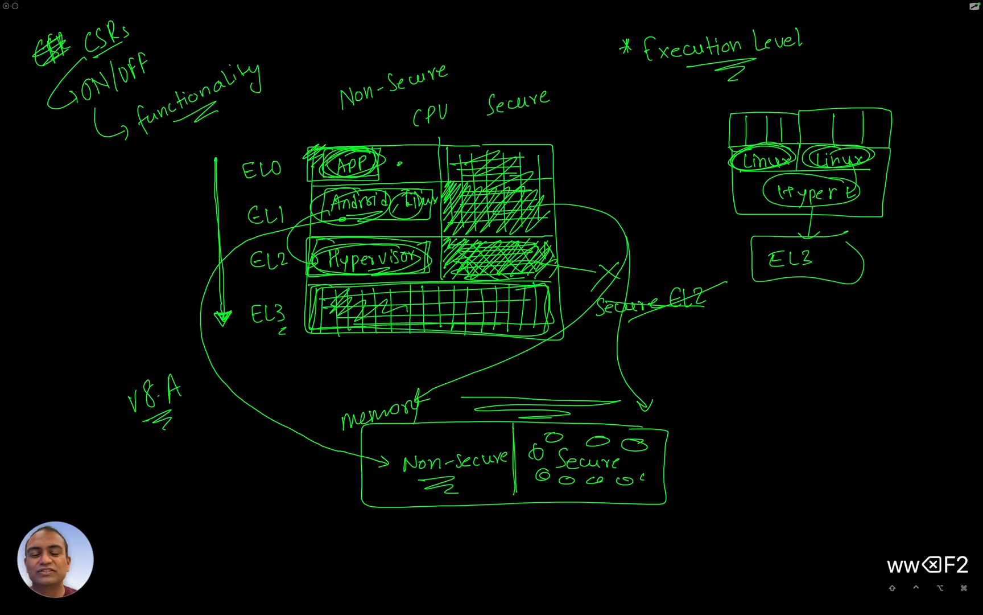